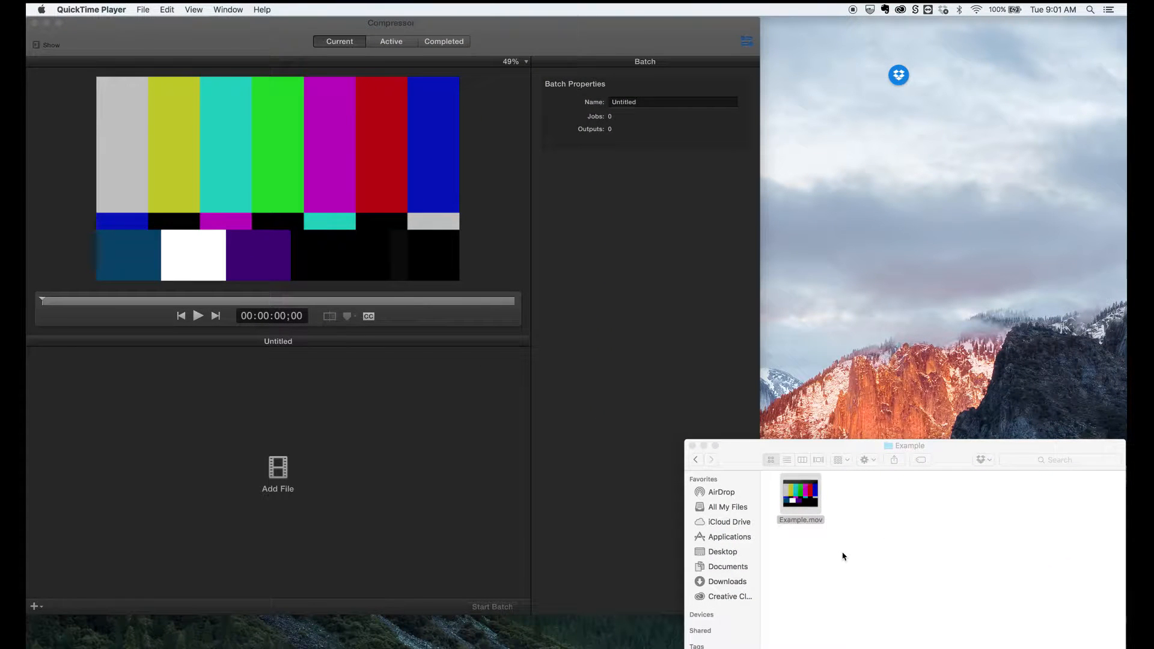
# - Bring up the Finder actions for Example.mov to inspect its 1920x1080 ProRes 422 (HQ) info
pyautogui.rightClick(801, 496)
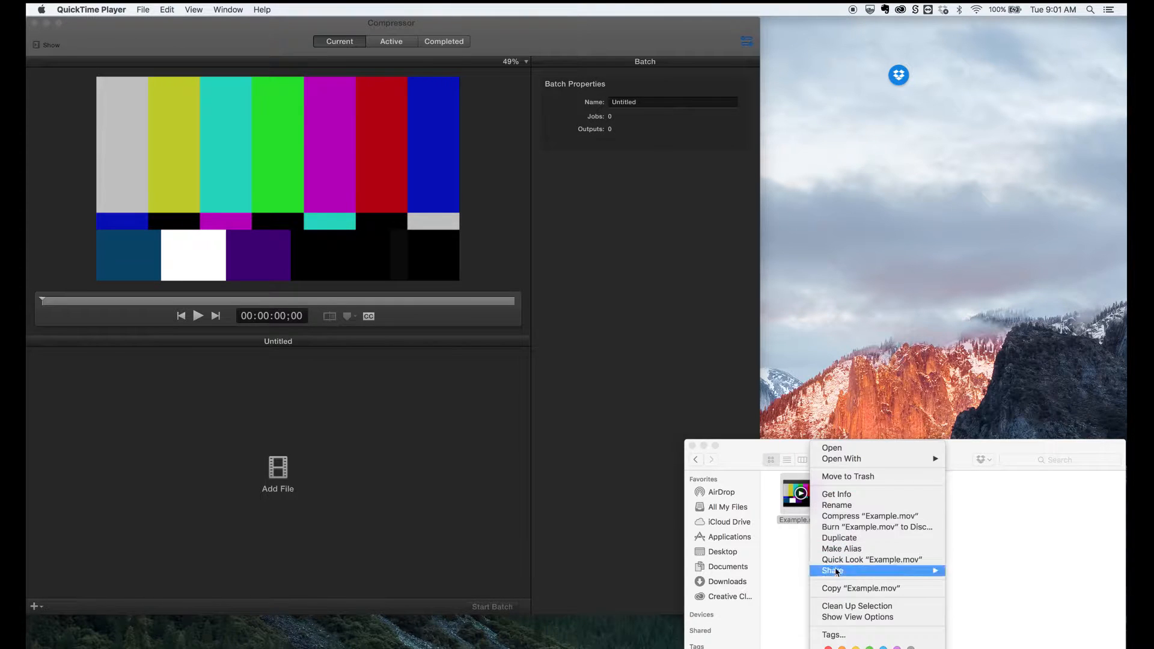
pyautogui.moveTo(876, 526)
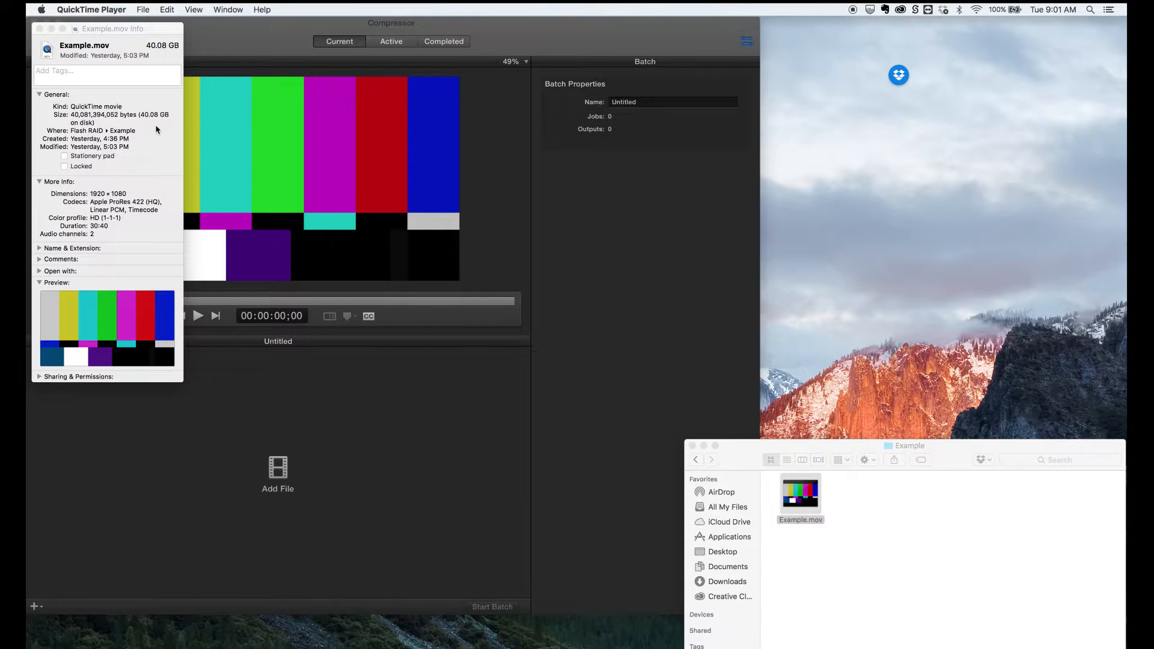
pyautogui.moveTo(144, 115)
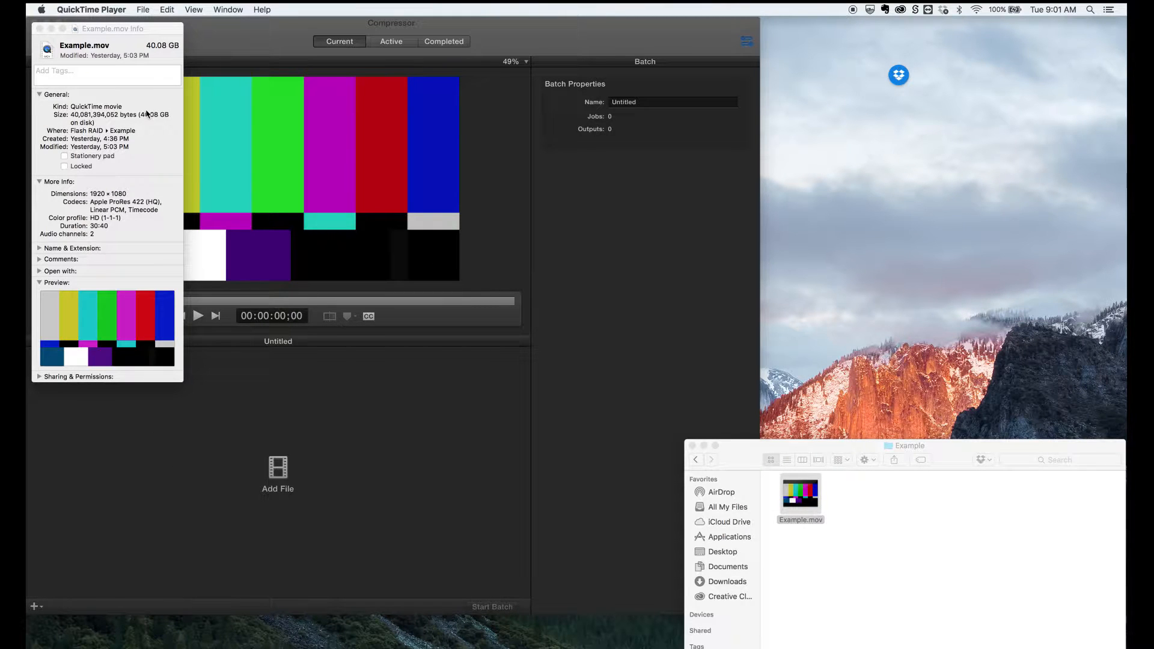
pyautogui.moveTo(135, 201)
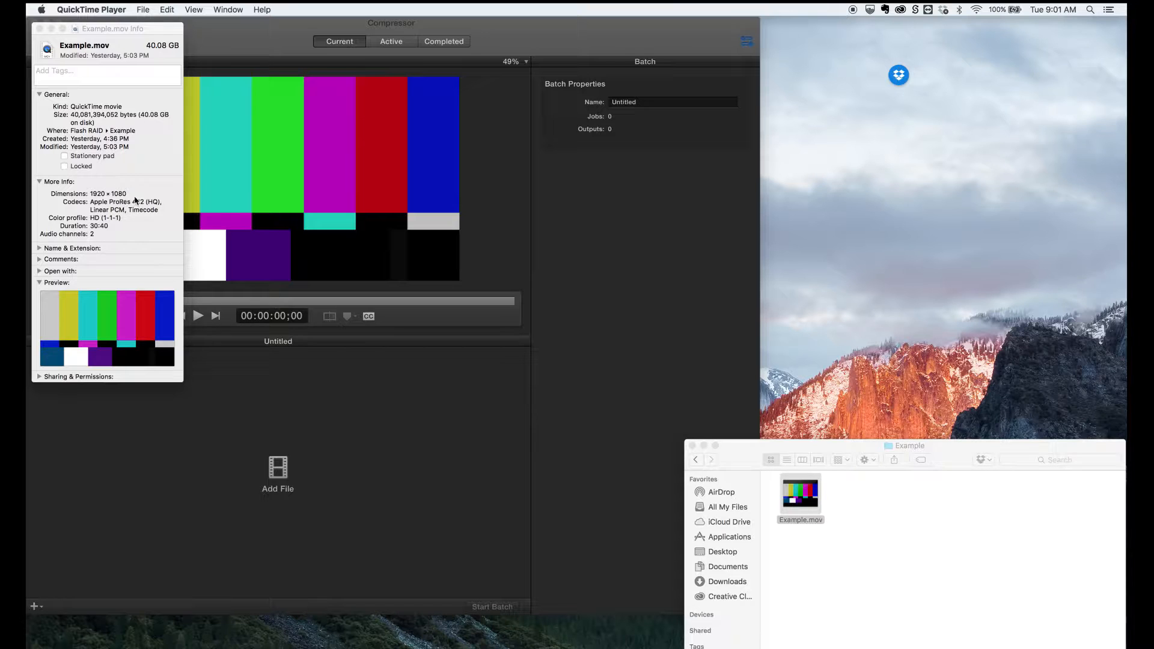
# - Add Example.mov as a batch job and keep its audio tracks as Stereo (L R)
pyautogui.click(41, 28)
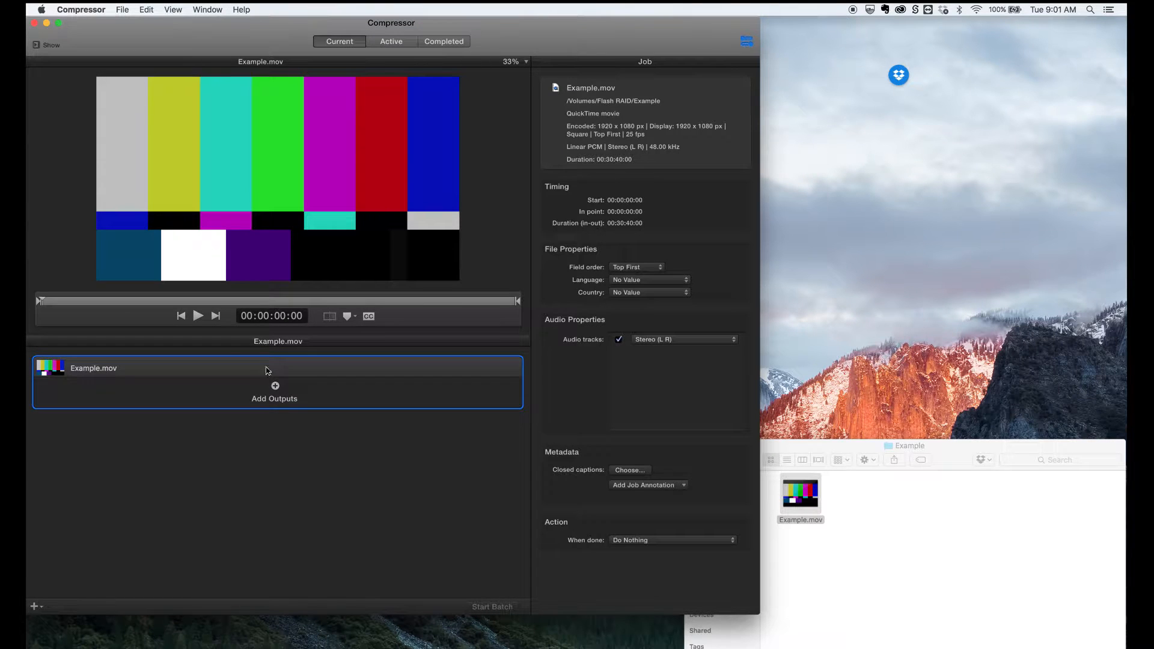
pyautogui.moveTo(623, 155)
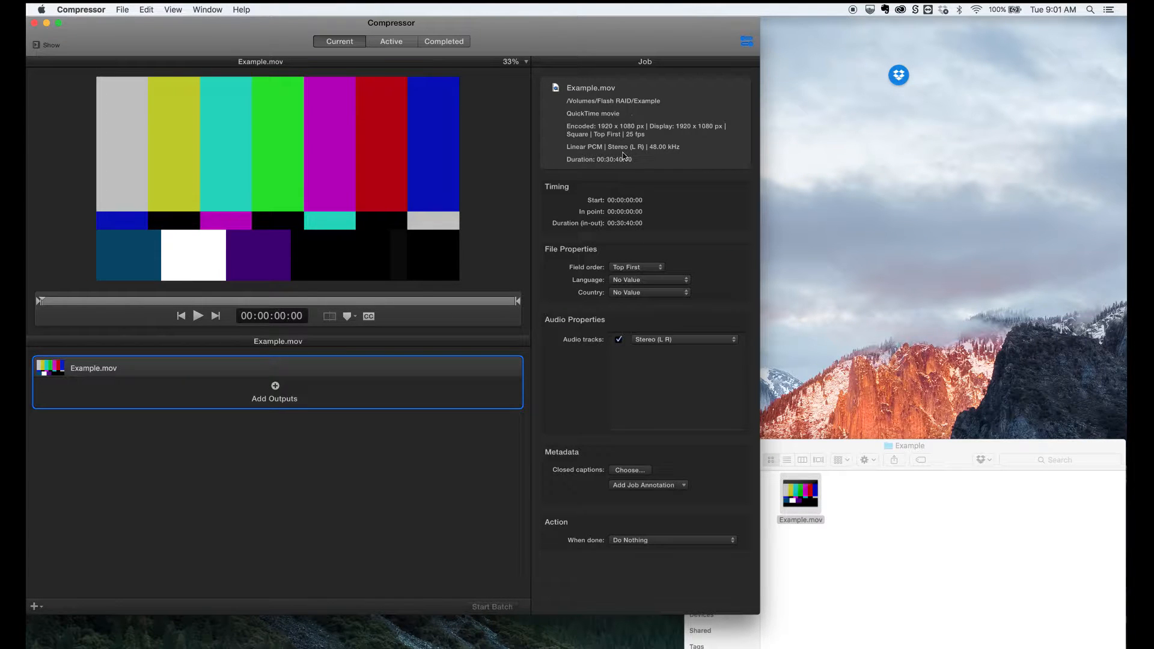
pyautogui.moveTo(671, 172)
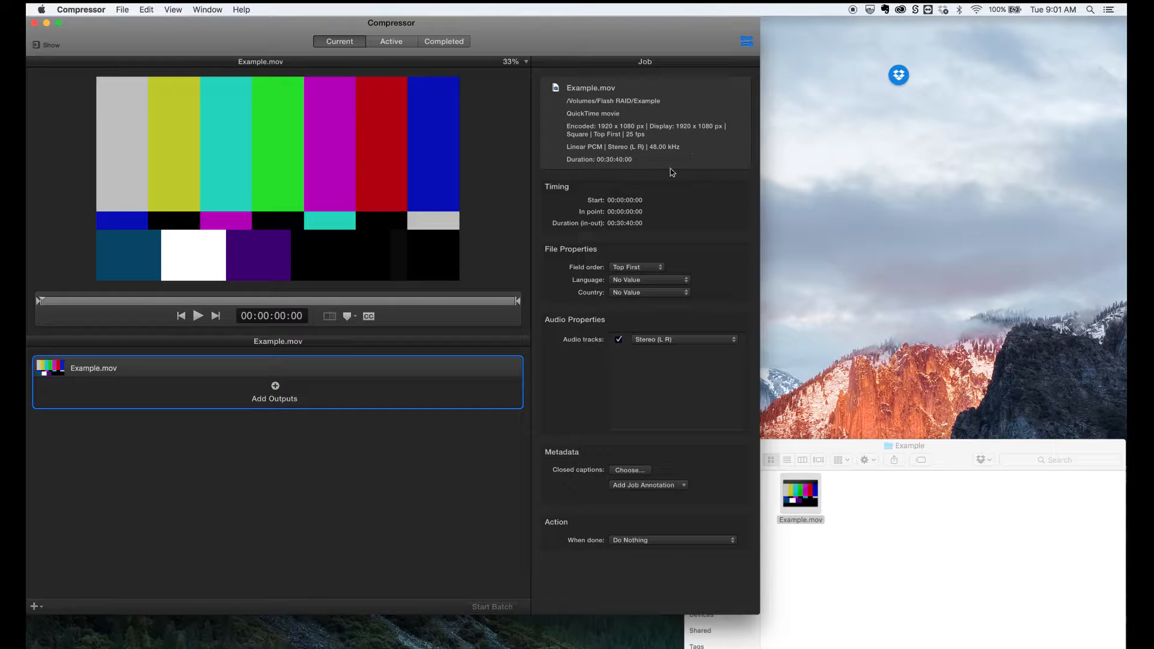
pyautogui.moveTo(534, 356)
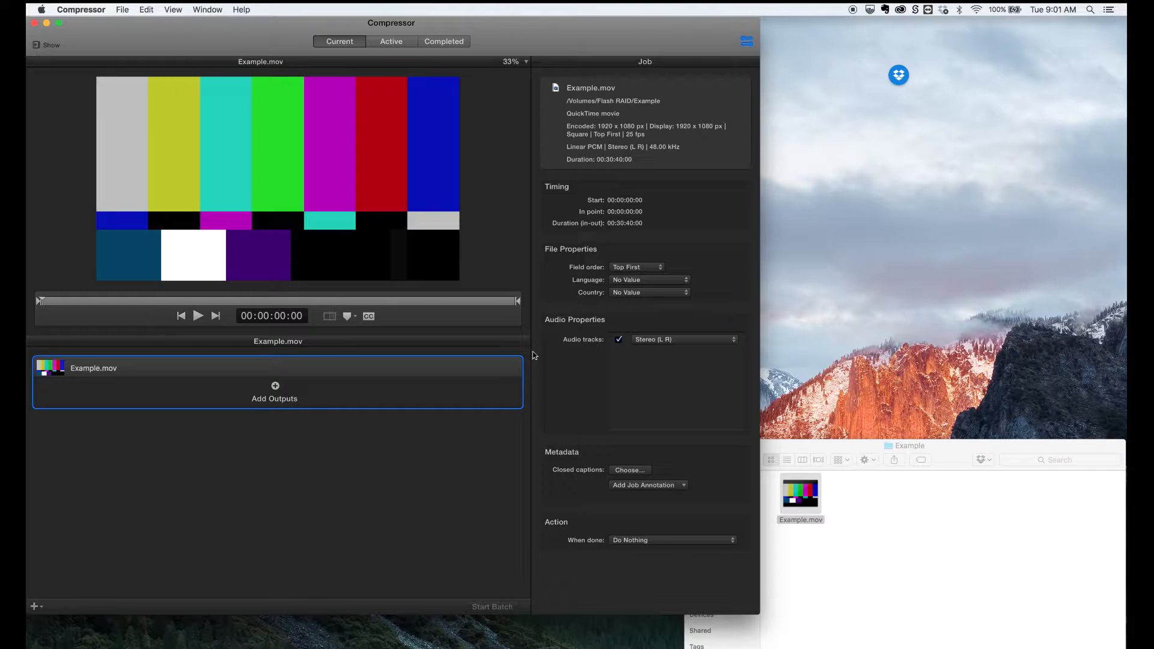
pyautogui.moveTo(642, 347)
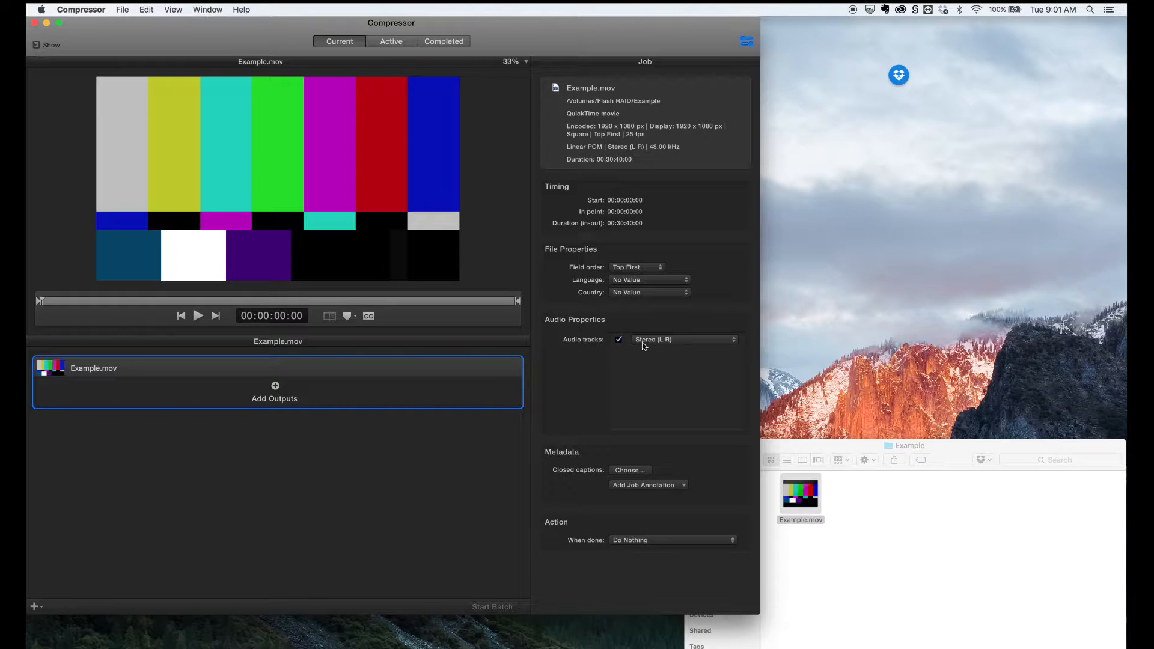
pyautogui.click(684, 339)
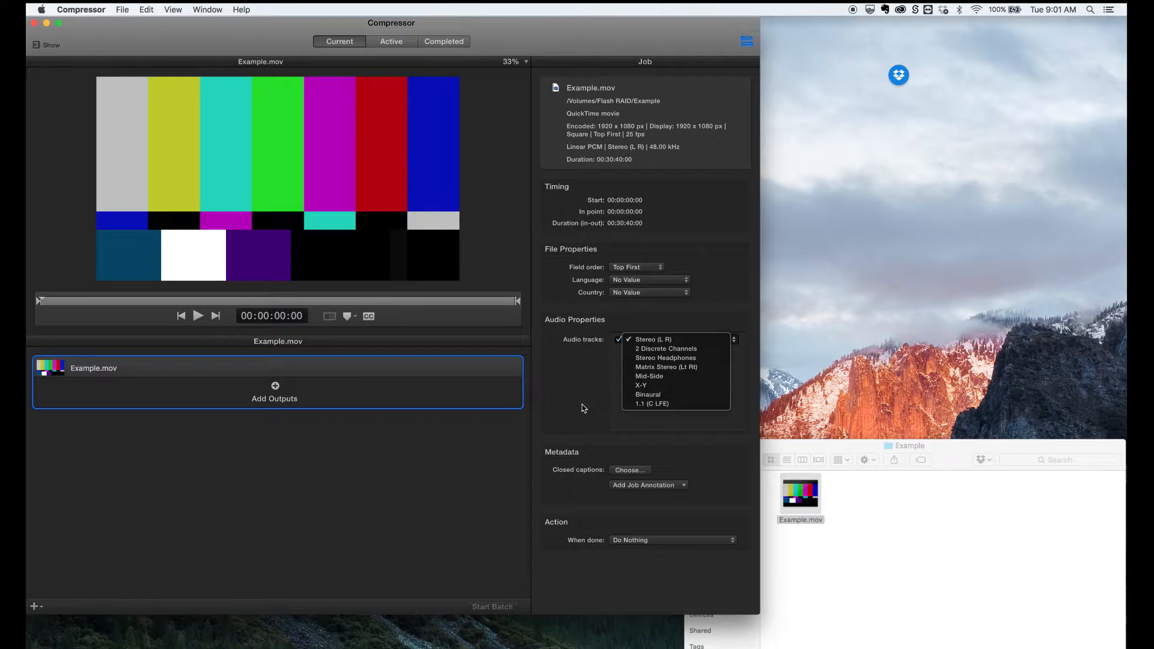
pyautogui.click(653, 339)
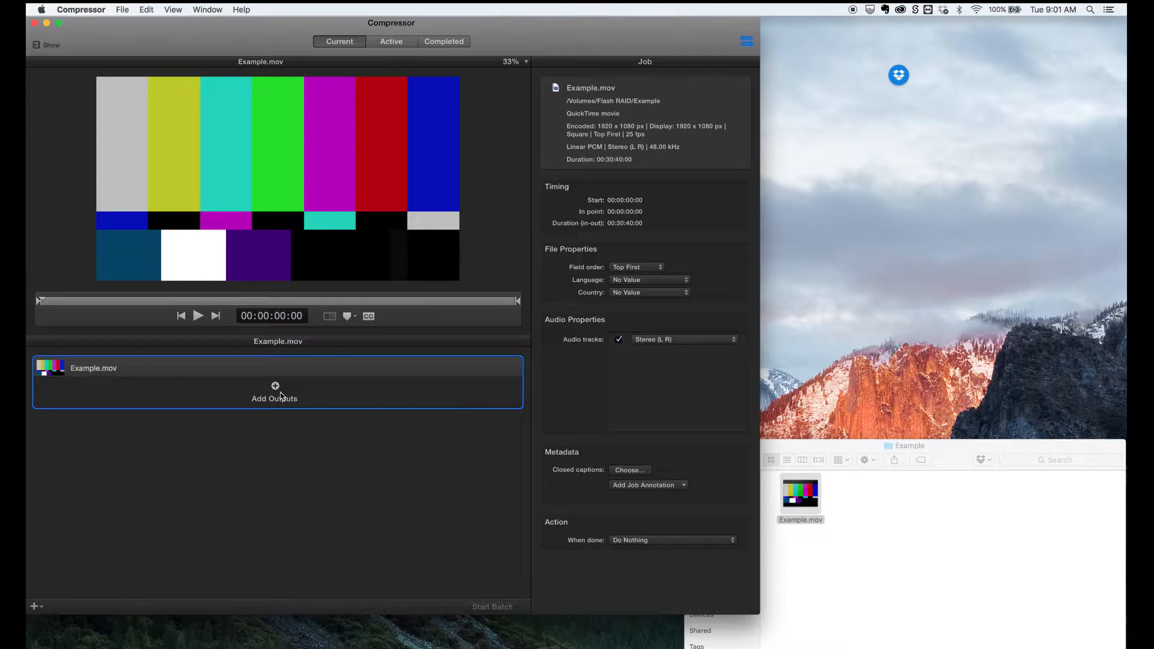
pyautogui.moveTo(275, 389)
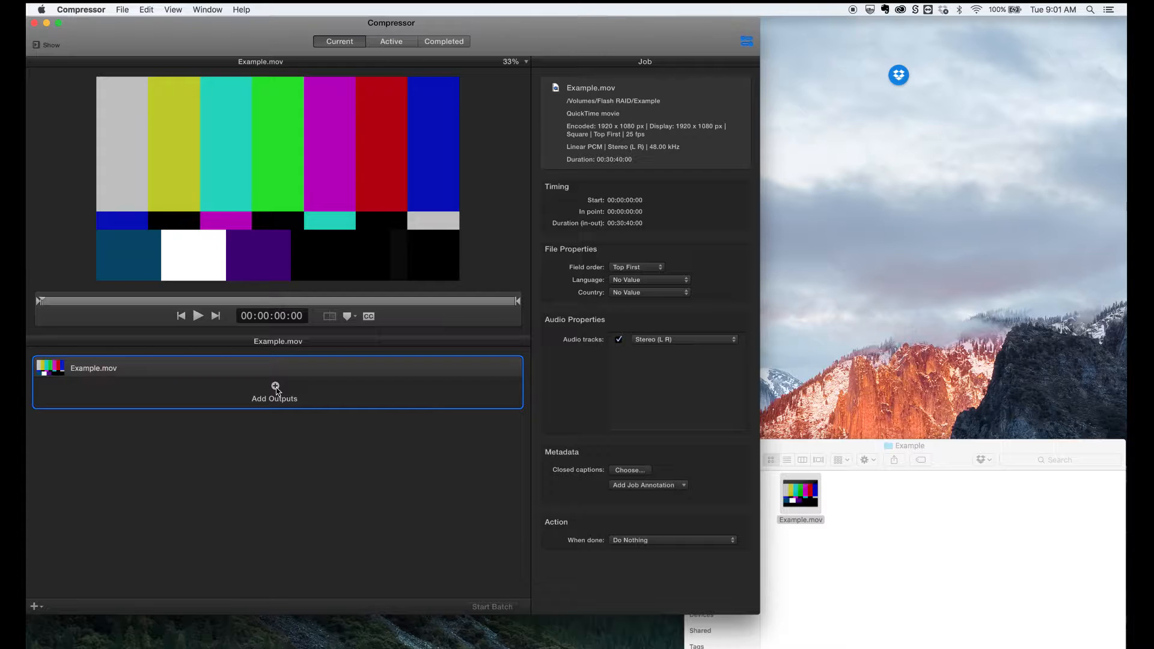
# - Add an Apple ProRes 422 HQ output to the Example.mov job via a 'Prore' search
pyautogui.click(274, 386)
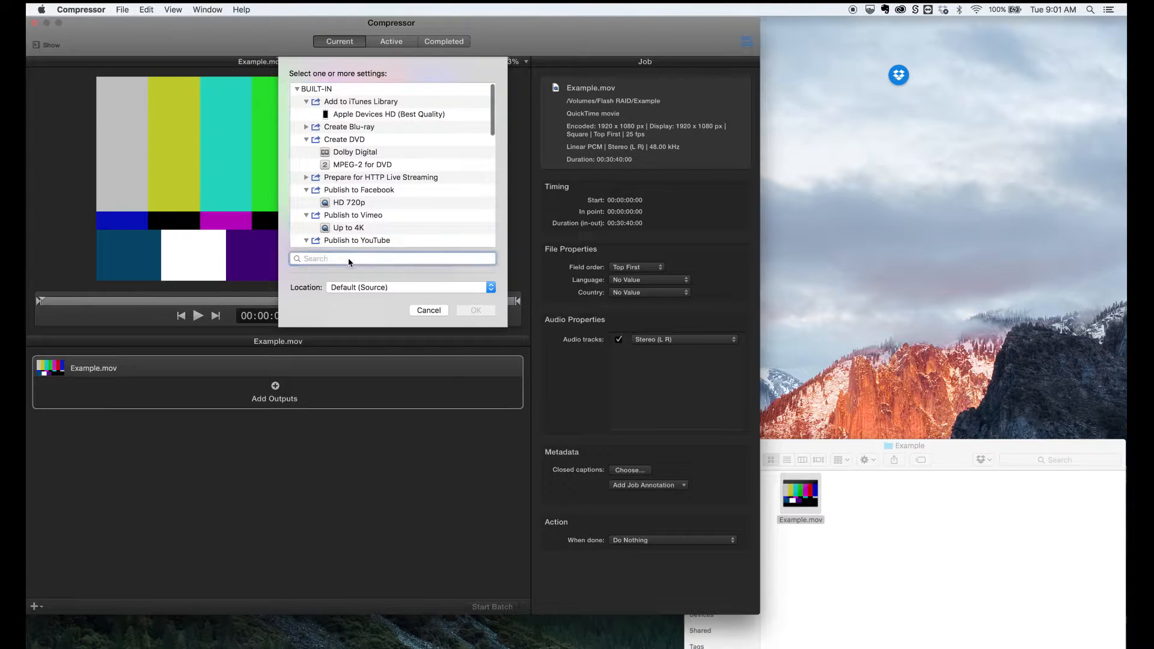
pyautogui.write('Prores')
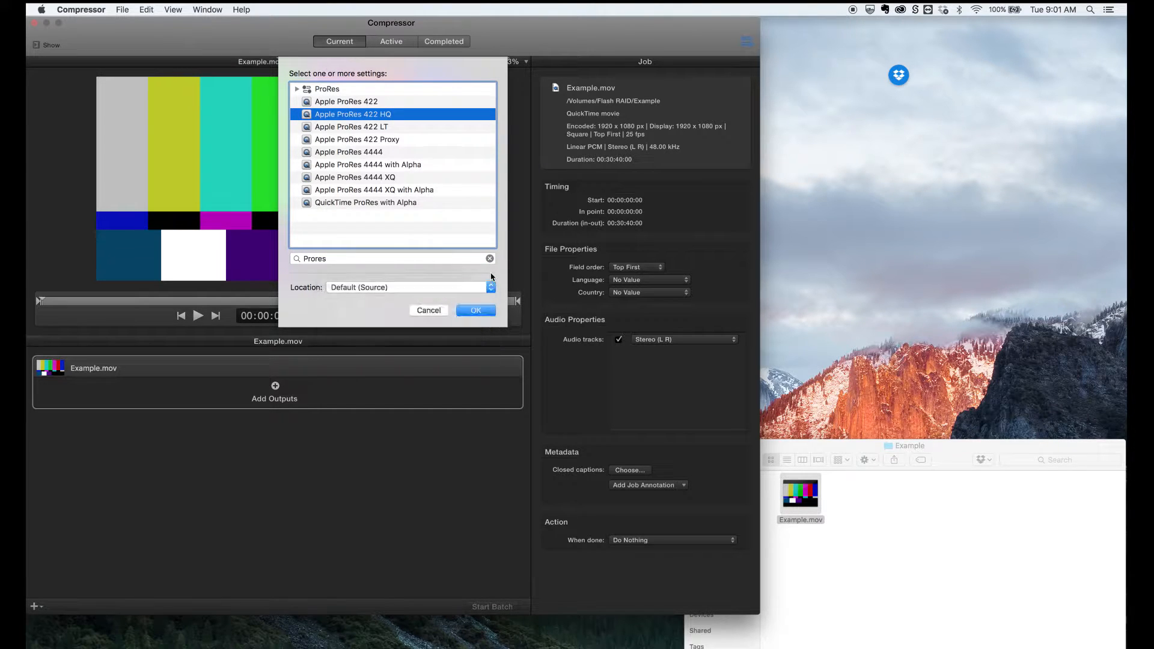
pyautogui.click(475, 310)
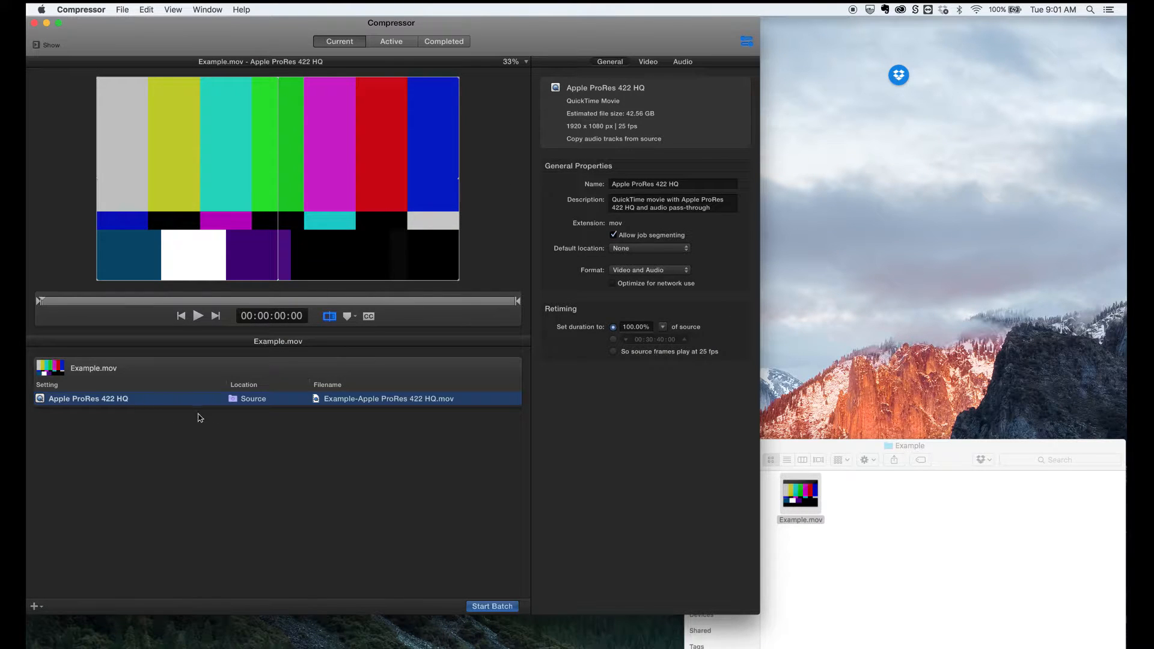
pyautogui.moveTo(254, 442)
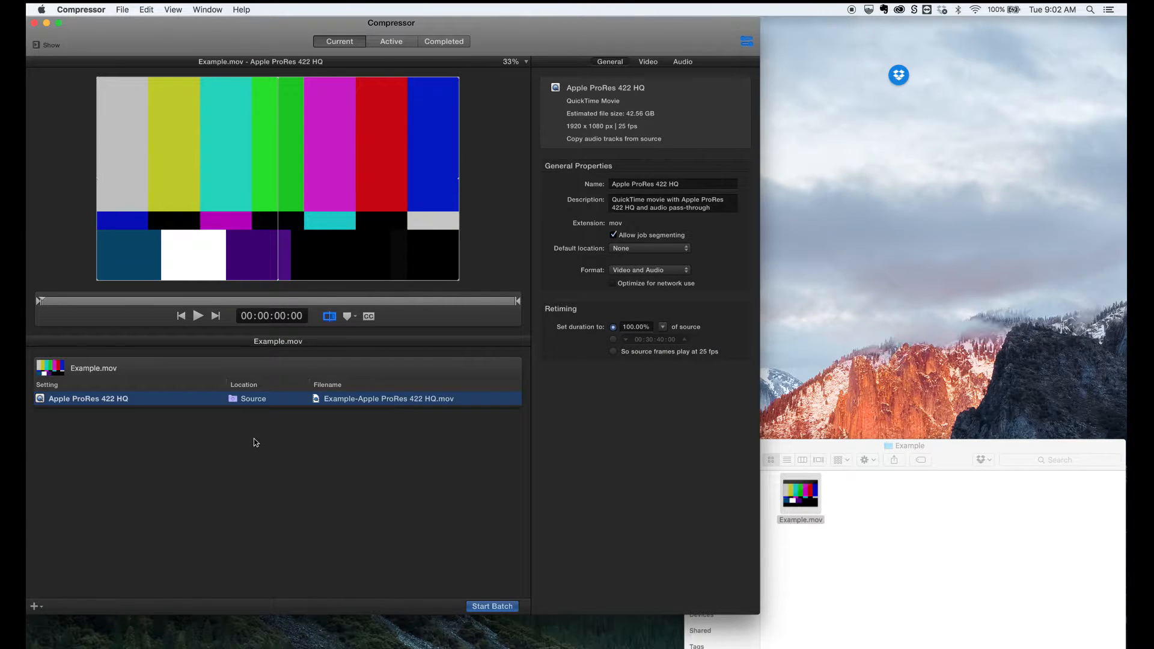
pyautogui.moveTo(237, 404)
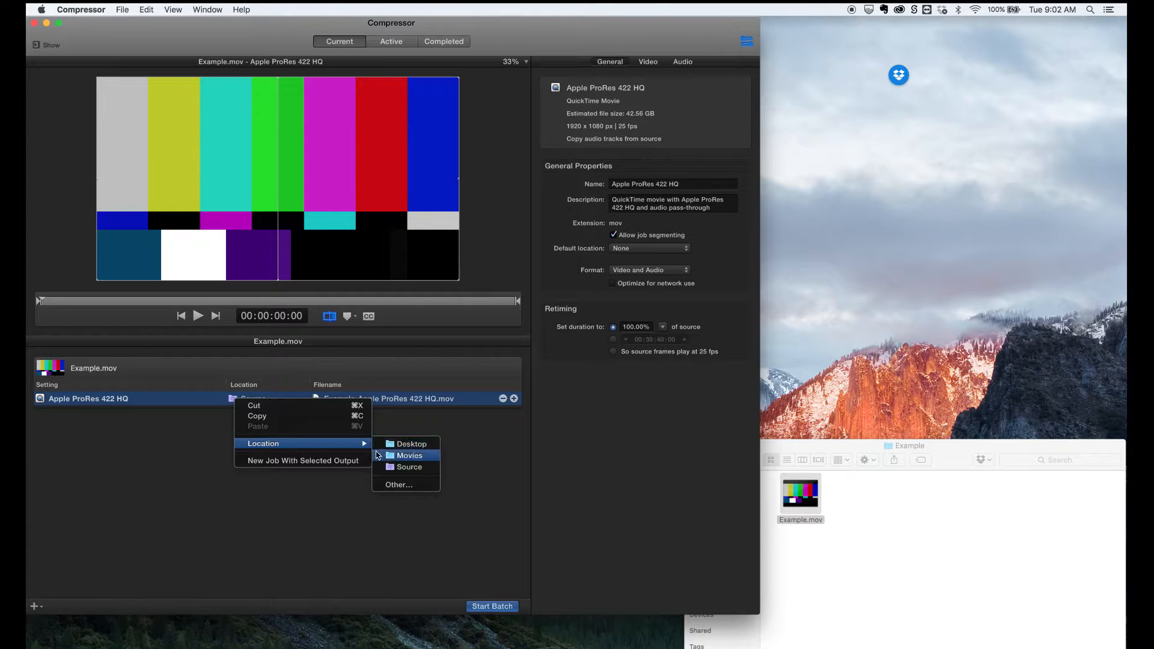
pyautogui.moveTo(168, 482)
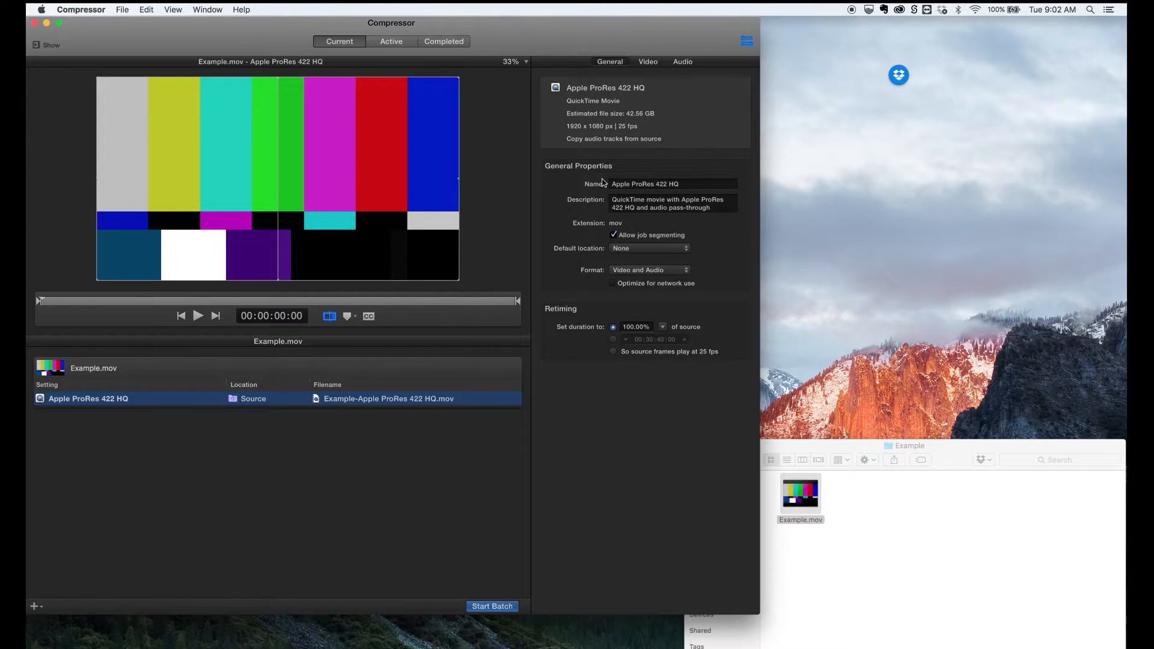
pyautogui.moveTo(644, 138)
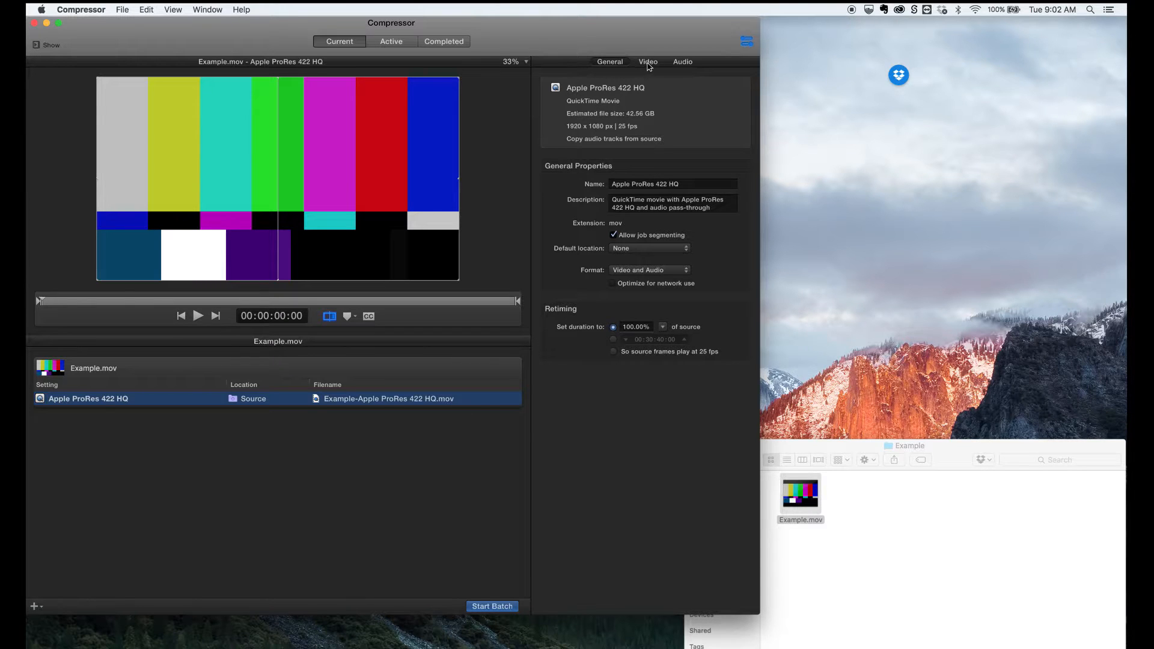
# - Set the ProRes output's video to Custom (16:9) 720 x 576 with PAL CCIR 601 (16:9) pixel aspect ratio
pyautogui.click(648, 62)
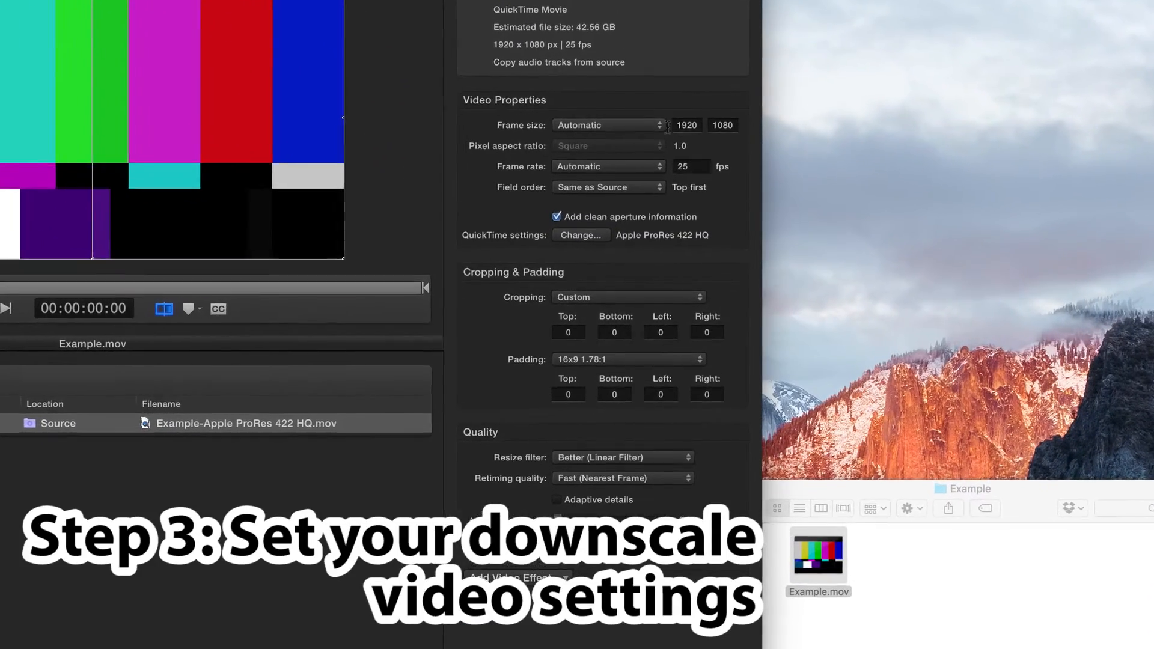
pyautogui.click(608, 124)
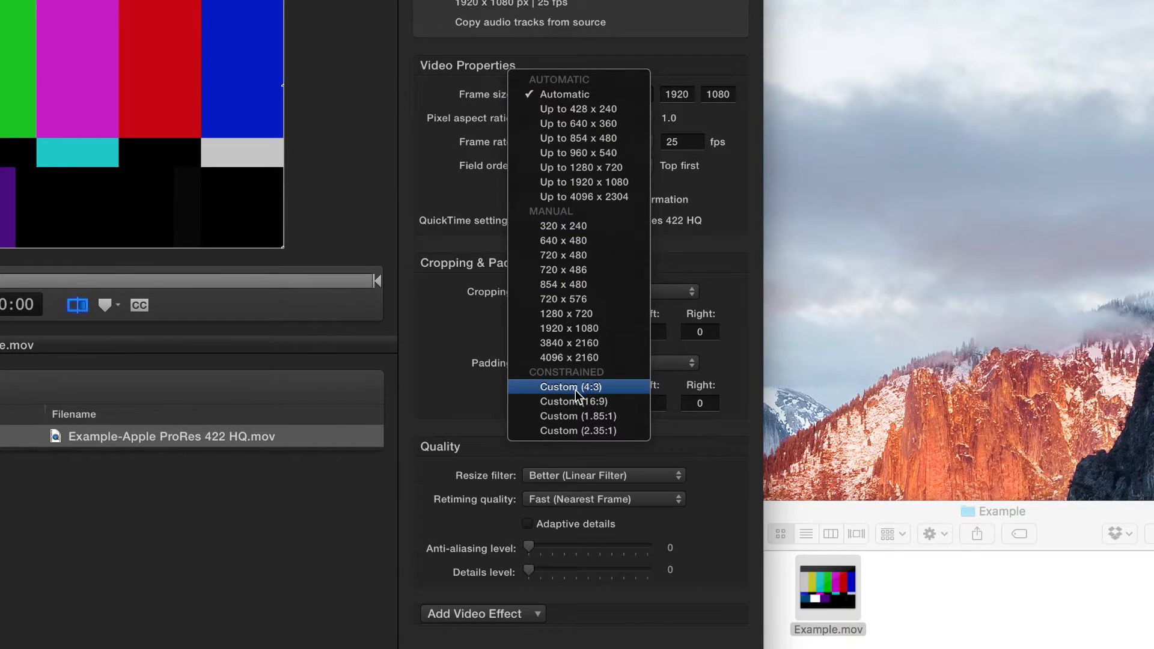
pyautogui.moveTo(615, 401)
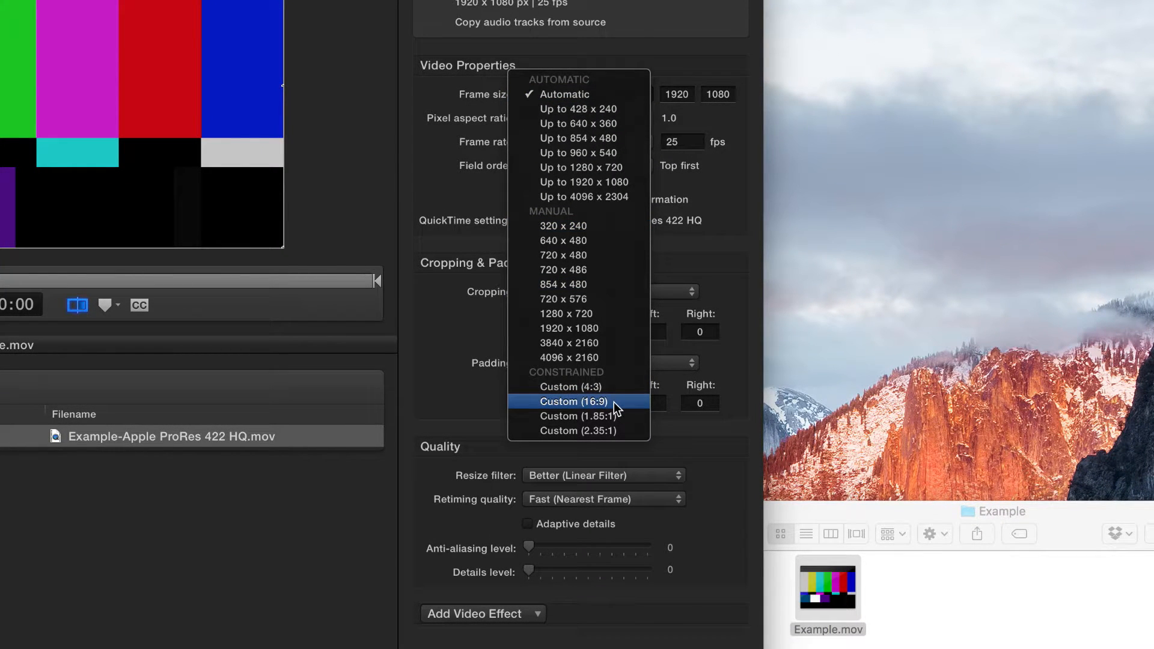
pyautogui.click(572, 402)
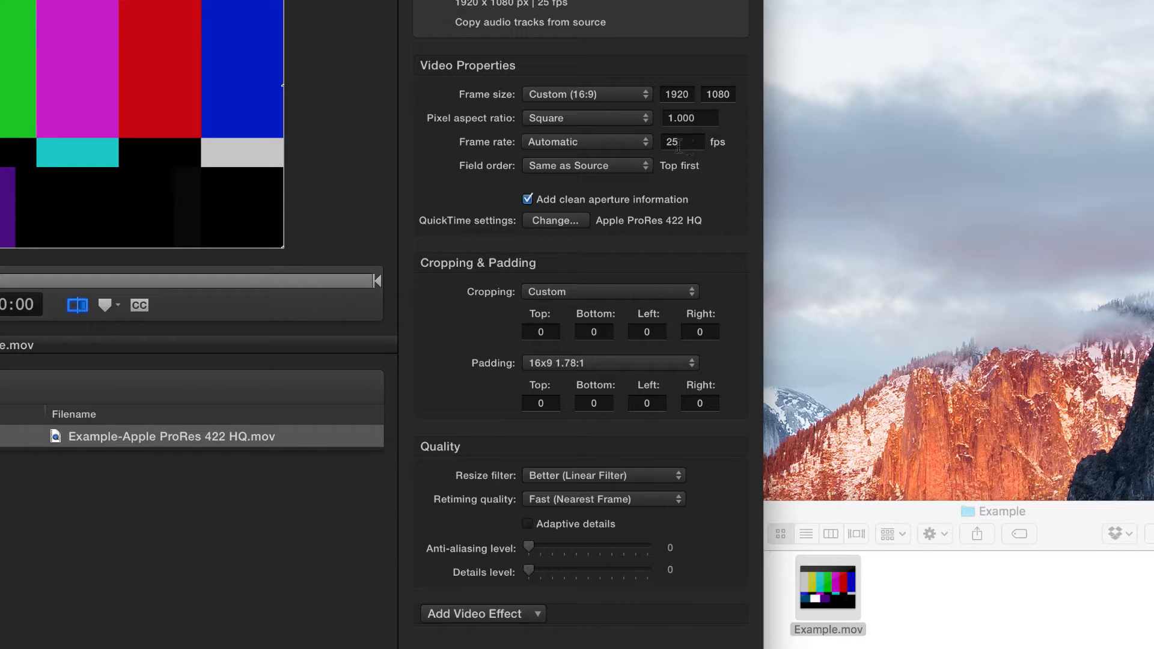
pyautogui.click(586, 117)
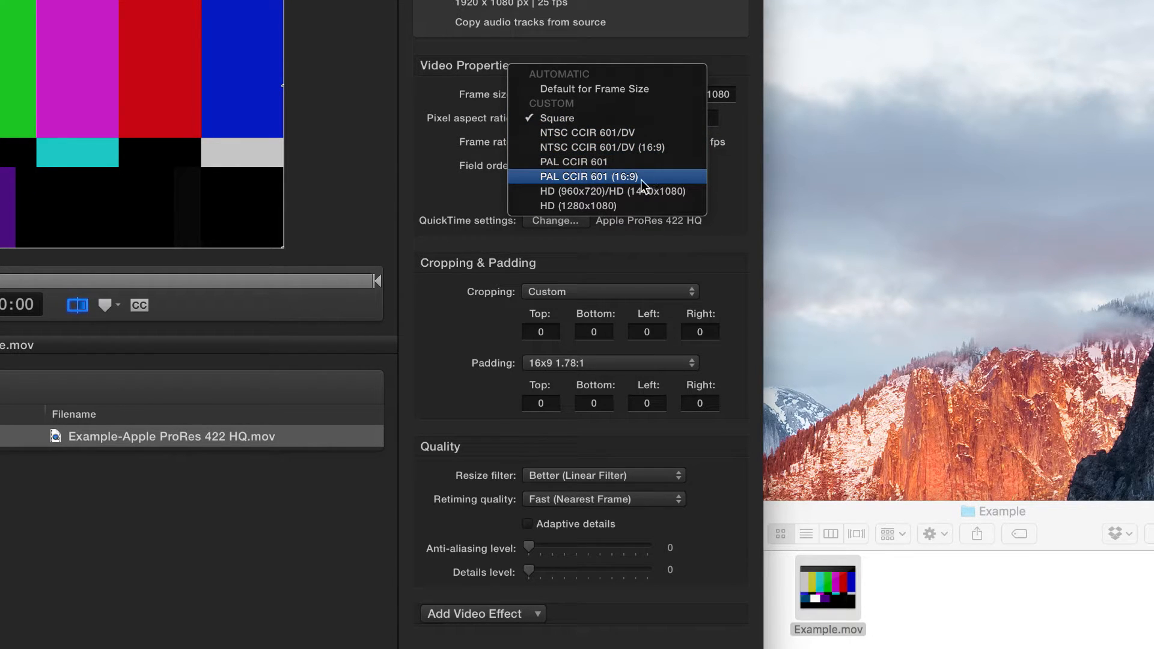
pyautogui.moveTo(654, 183)
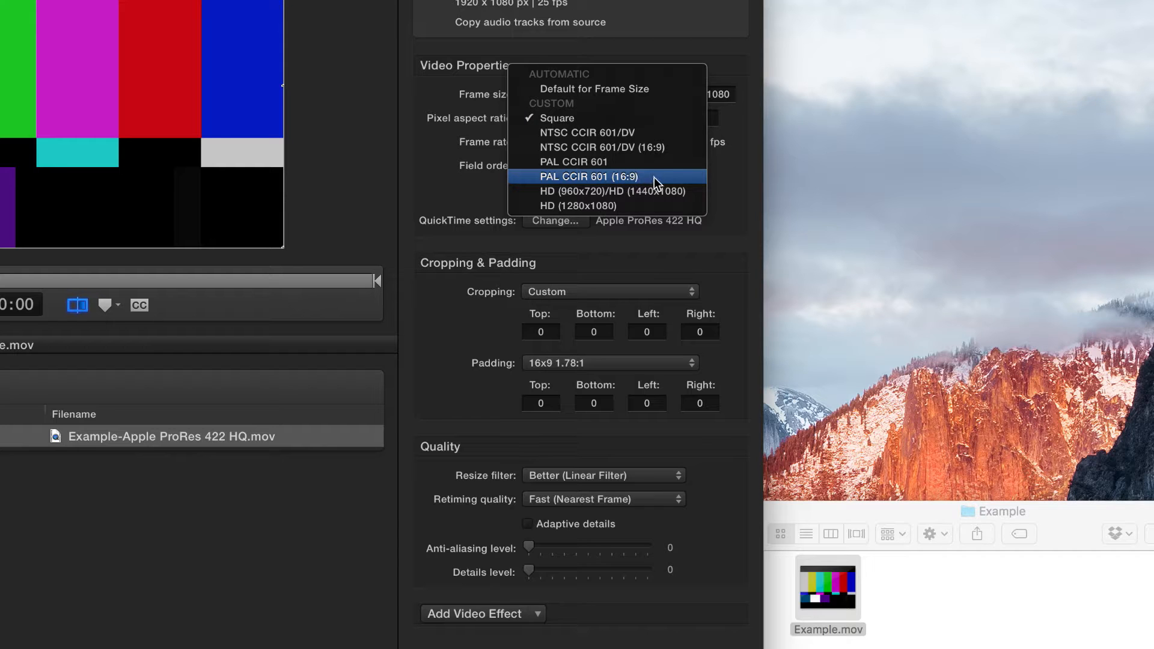
pyautogui.click(588, 177)
pyautogui.write('720')
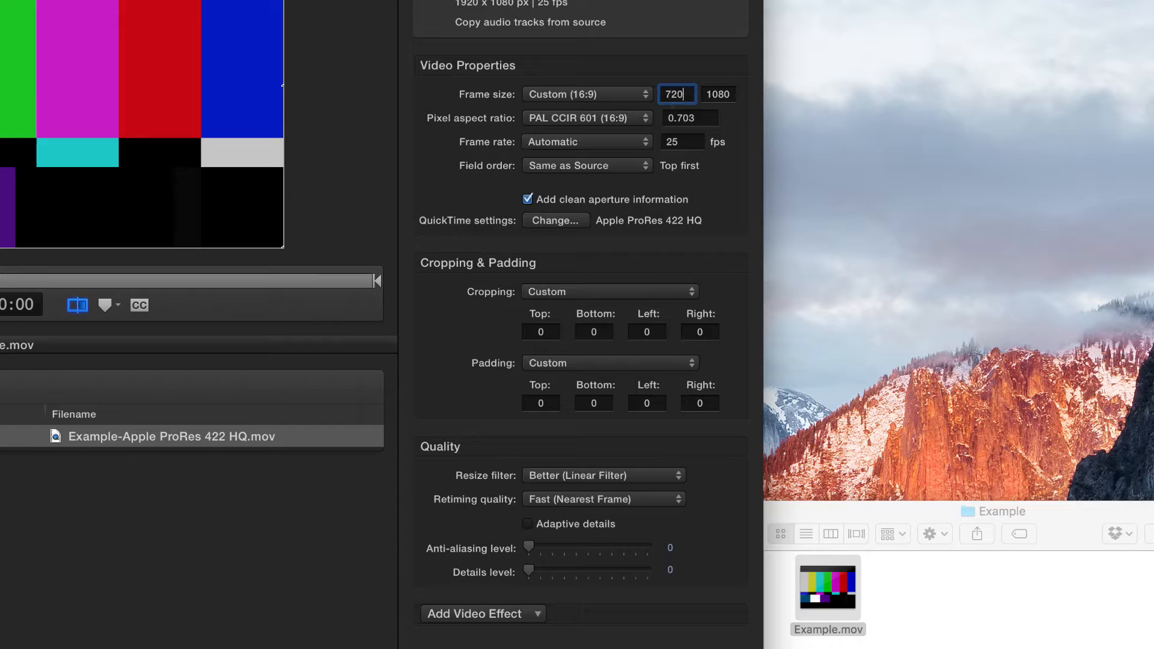
pyautogui.write('576')
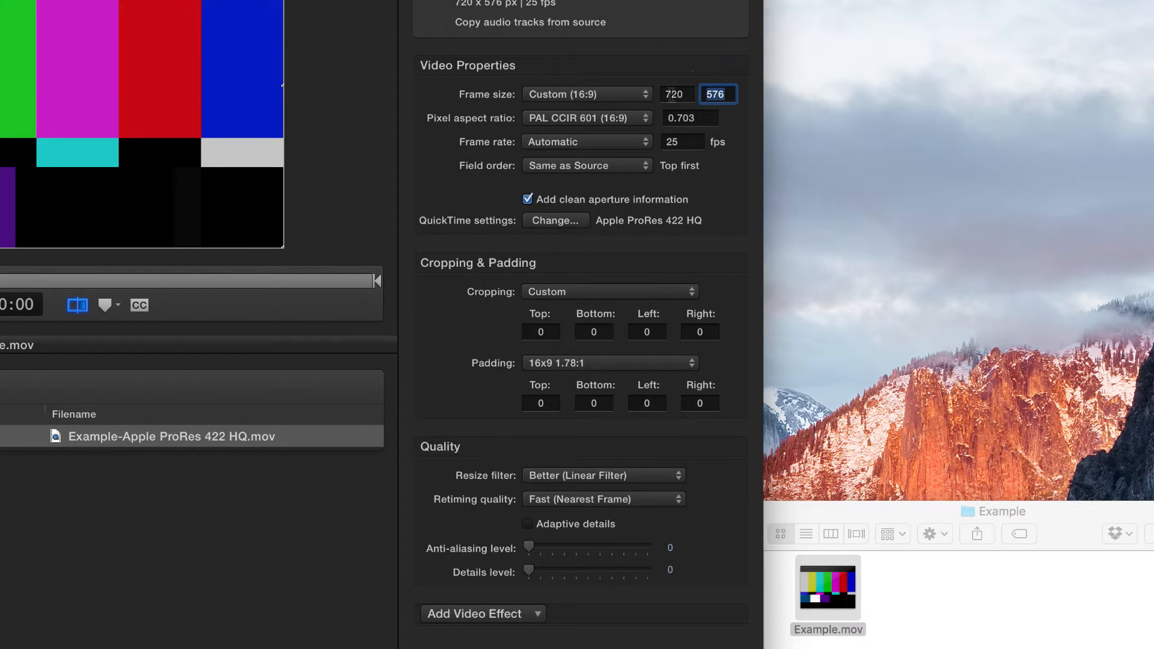
pyautogui.moveTo(445, 250)
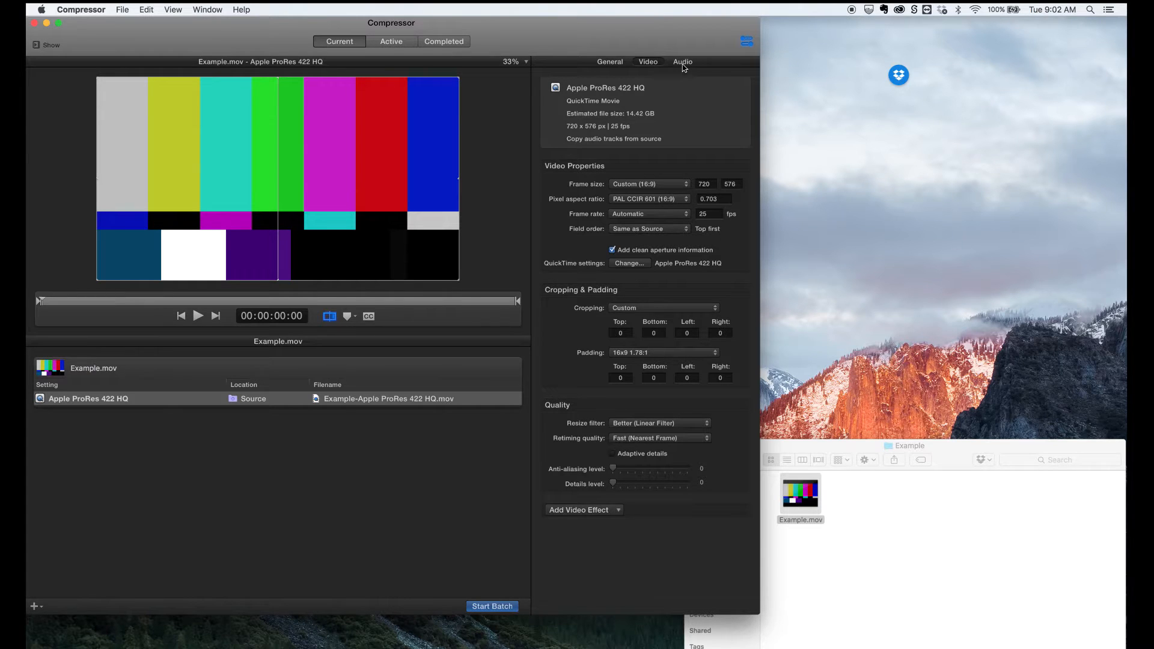
pyautogui.click(492, 605)
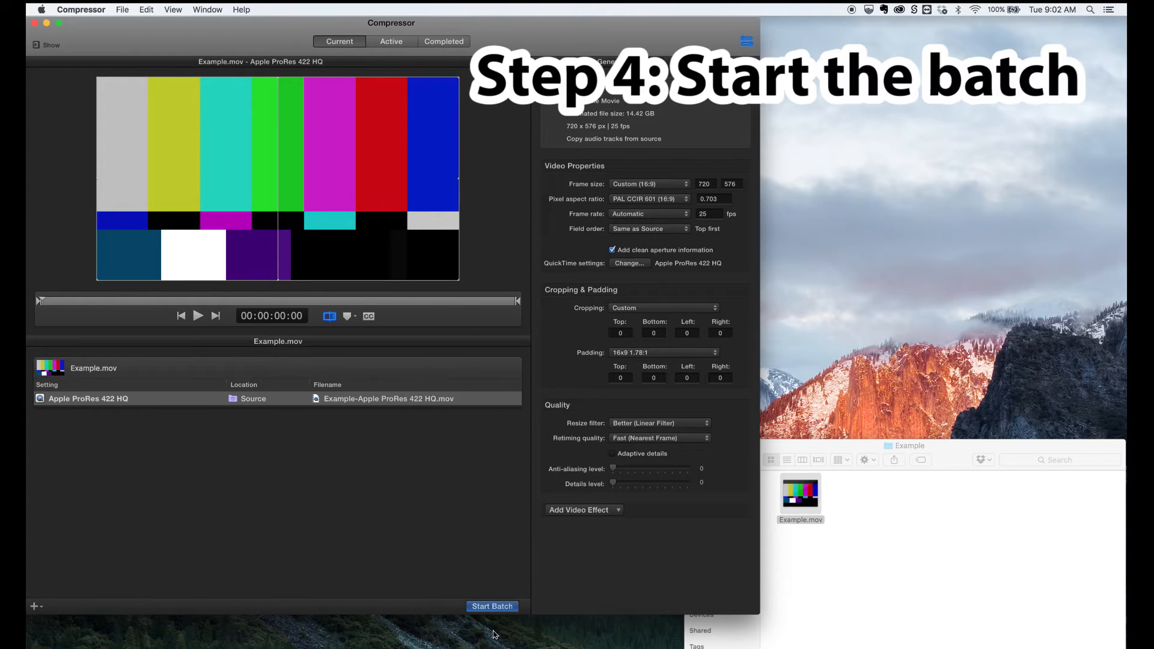
pyautogui.click(492, 606)
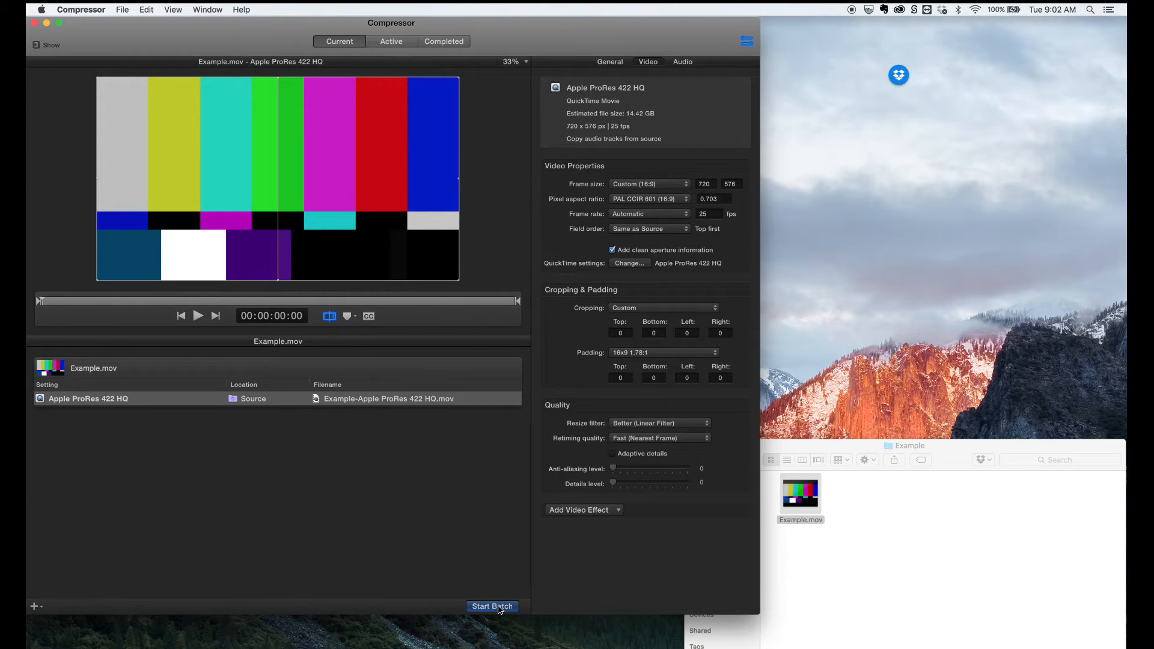
# - Start the batch and expand the Example.mov job in the Active tab to show its transcoding task
pyautogui.click(492, 606)
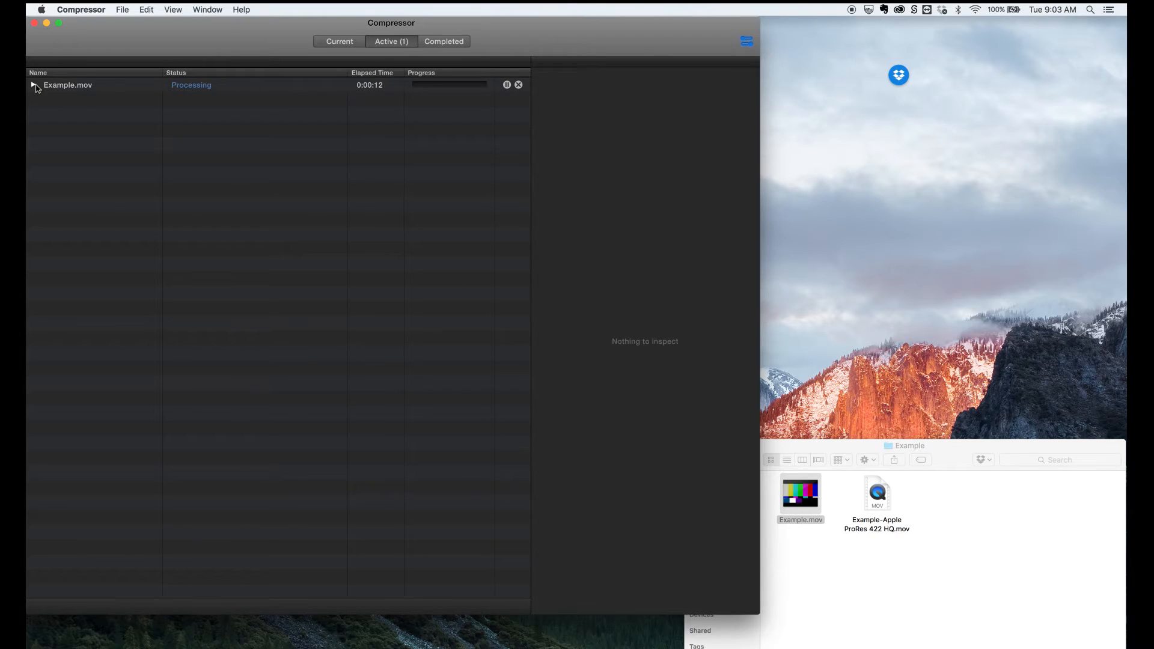
pyautogui.click(34, 85)
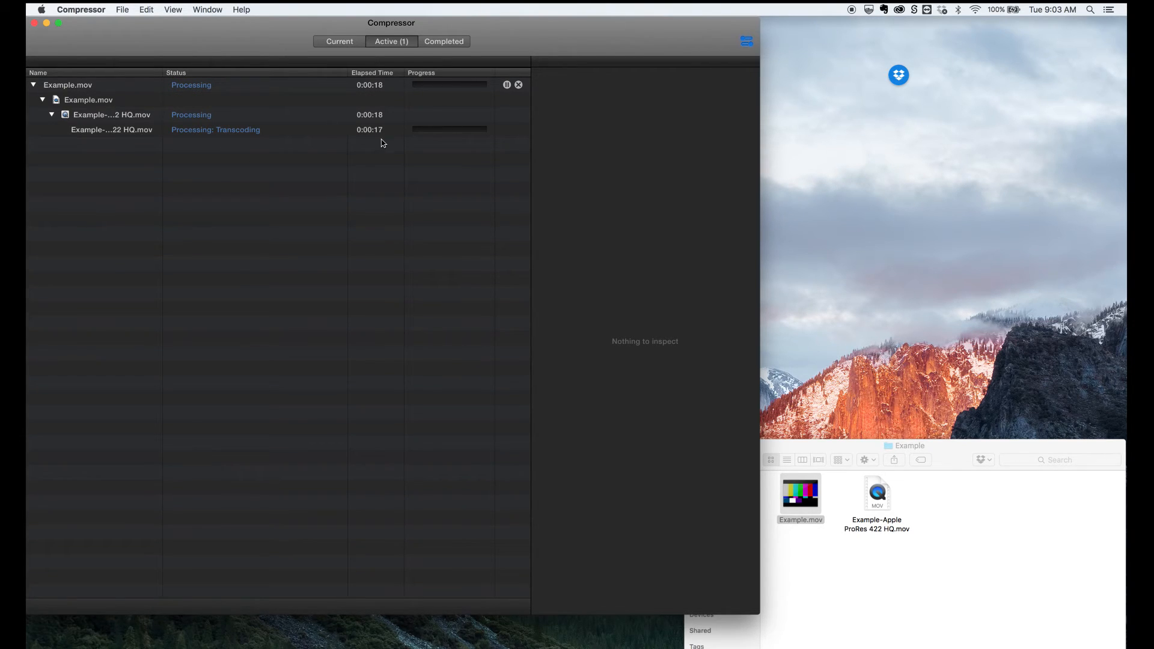
pyautogui.moveTo(566, 158)
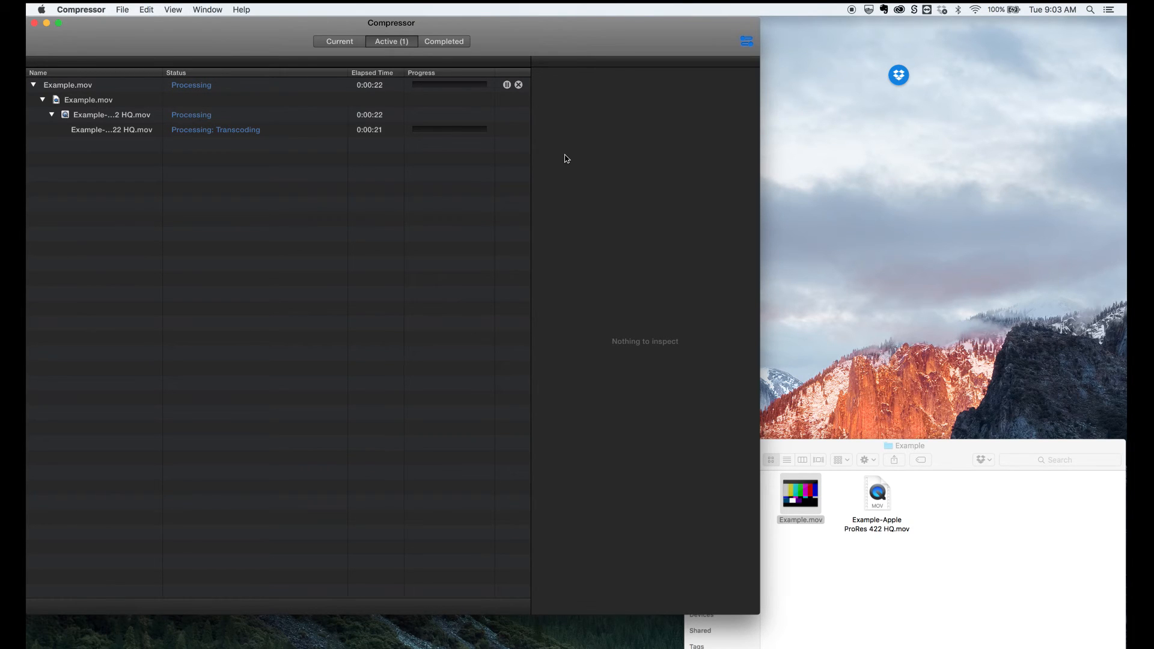
pyautogui.moveTo(382, 109)
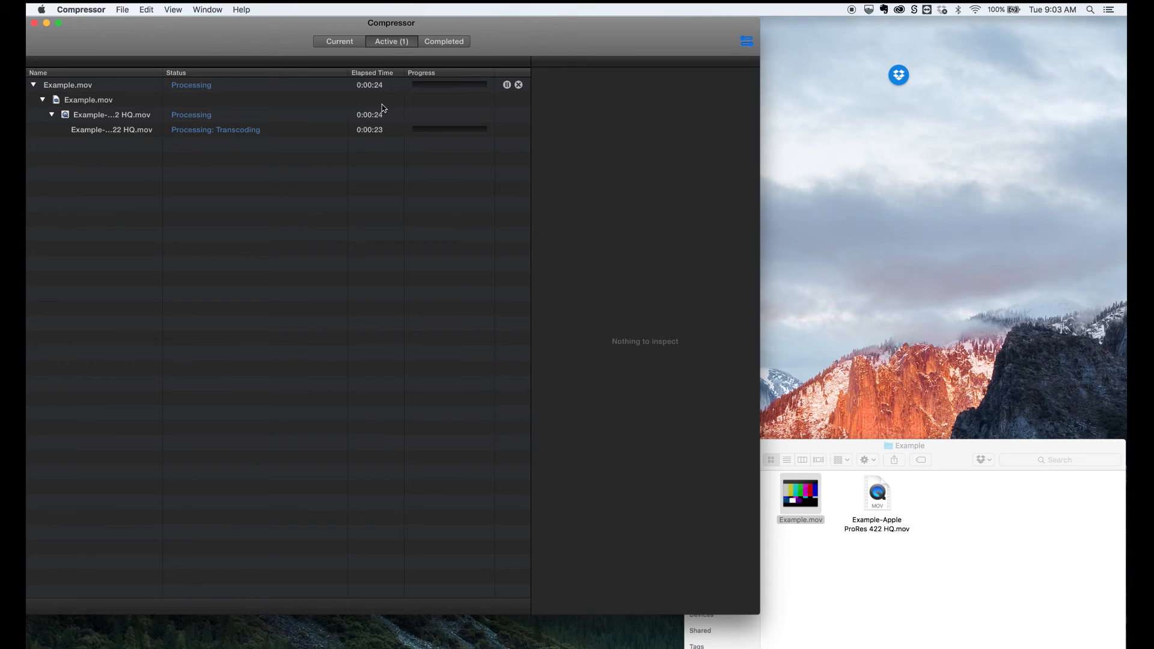
pyautogui.moveTo(748, 122)
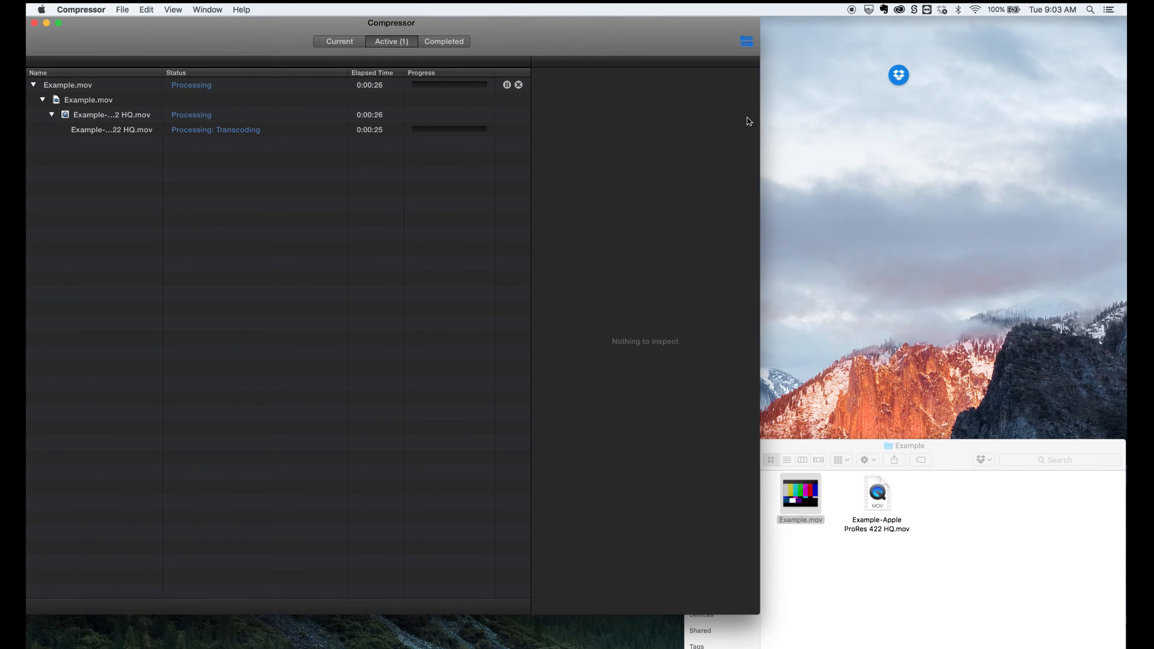
pyautogui.moveTo(788, 88)
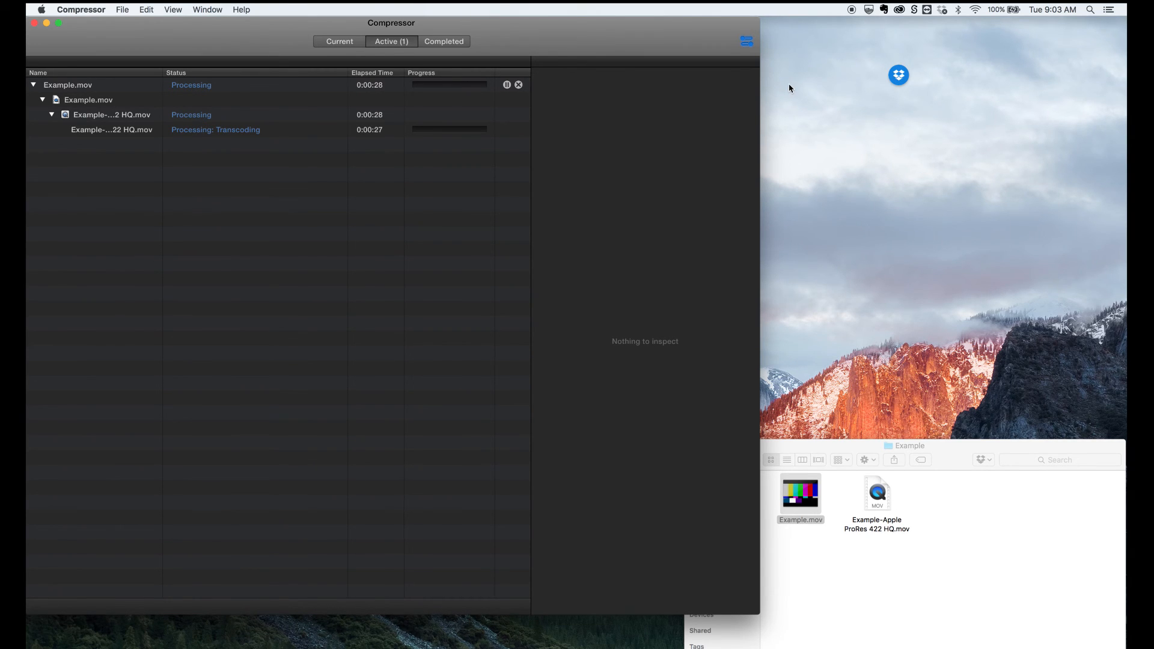